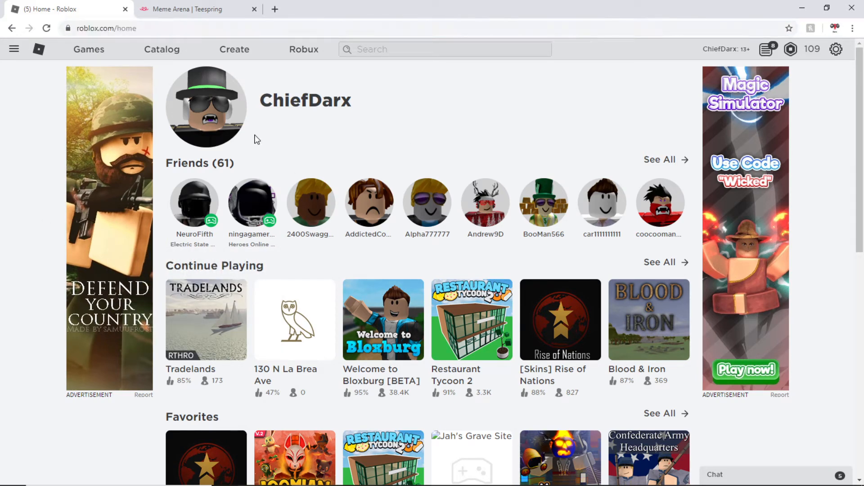
{"action": "mouse_move", "coordinate": [270, 118]}
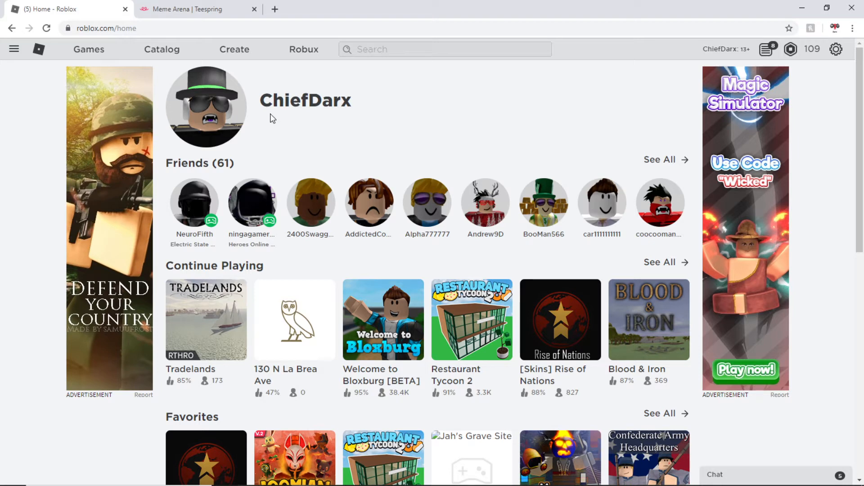
{"action": "mouse_move", "coordinate": [533, 143]}
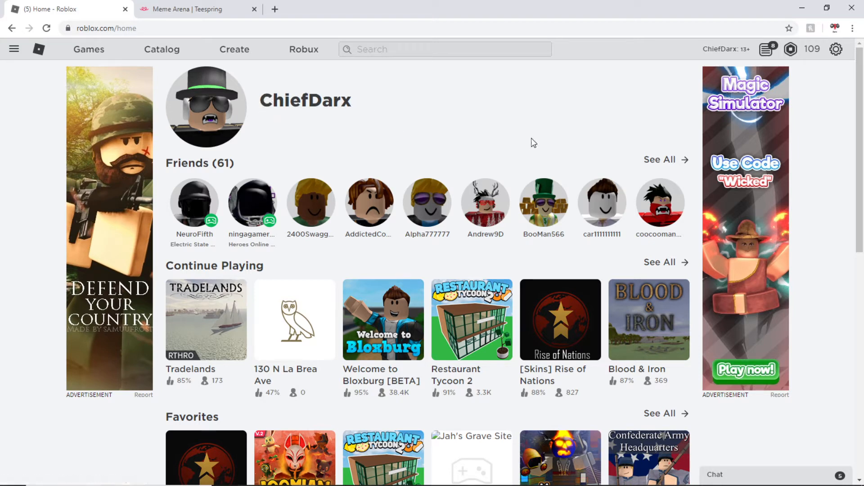
{"action": "mouse_move", "coordinate": [503, 138]}
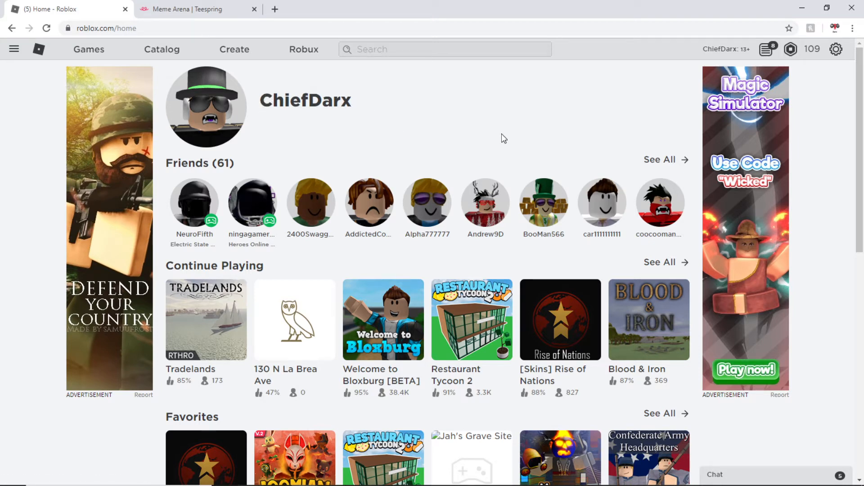
{"action": "mouse_move", "coordinate": [521, 121]}
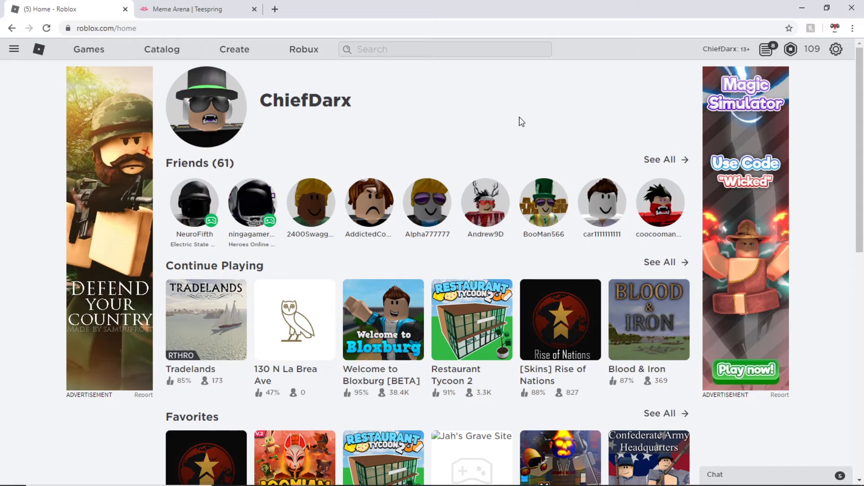
{"action": "mouse_move", "coordinate": [205, 16]}
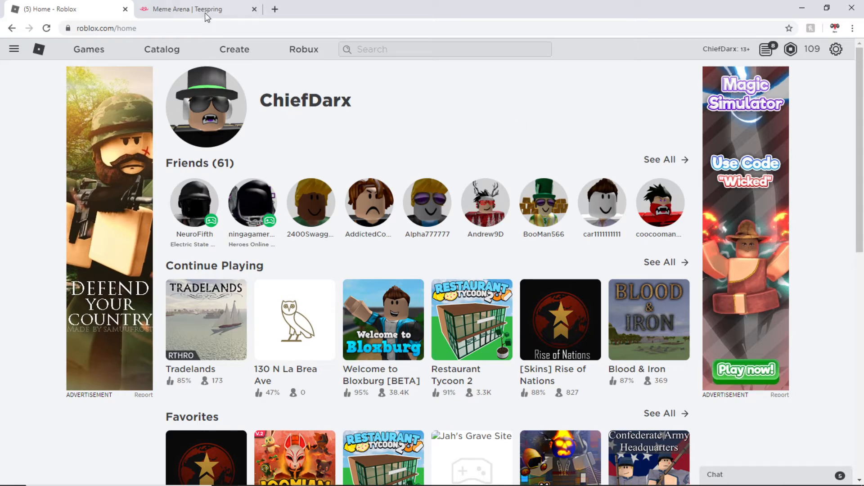
Step: Switch to the Meme Arena Teespring tab and scroll through the store's apparel products
{"action": "left_click", "coordinate": [195, 9]}
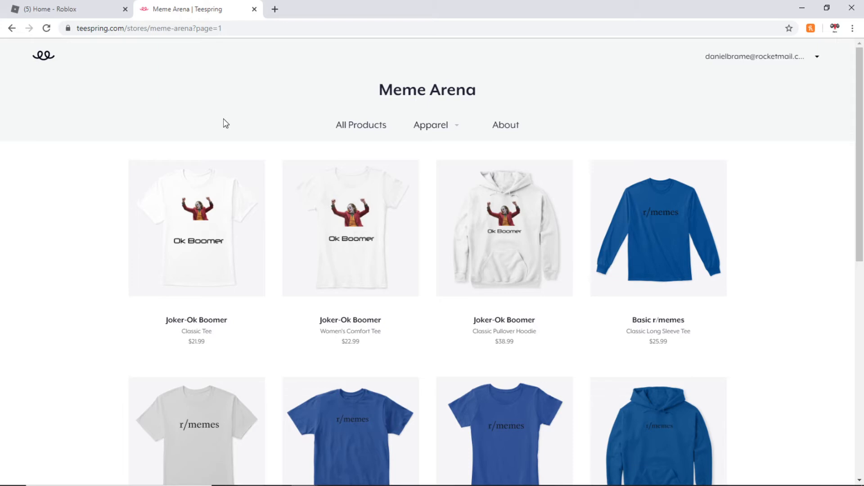
{"action": "mouse_move", "coordinate": [214, 135]}
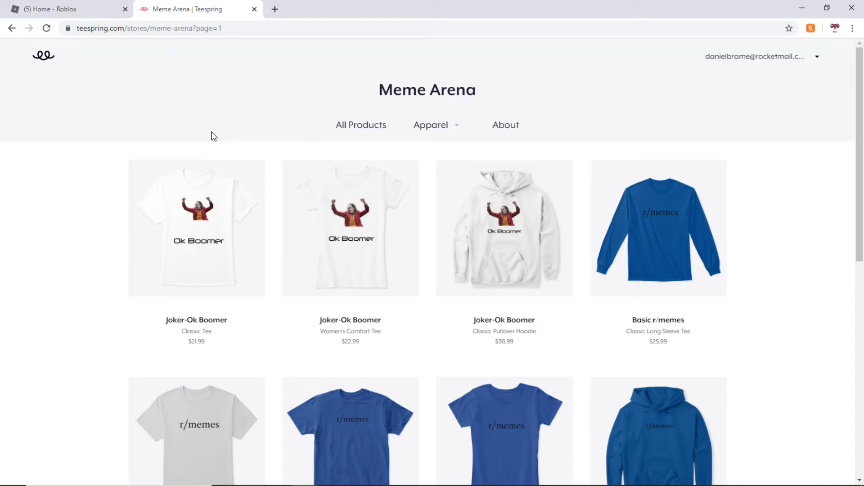
{"action": "scroll", "scroll_direction": "down", "scroll_amount": 3}
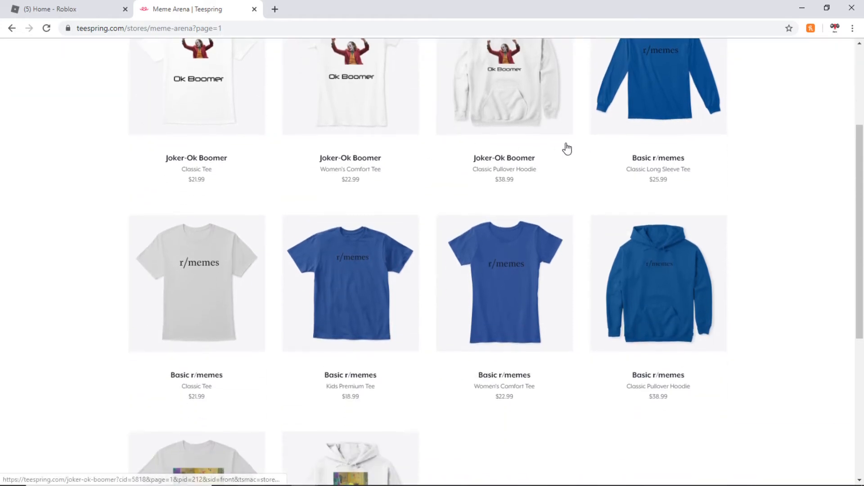
{"action": "scroll", "scroll_direction": "up", "scroll_amount": 3}
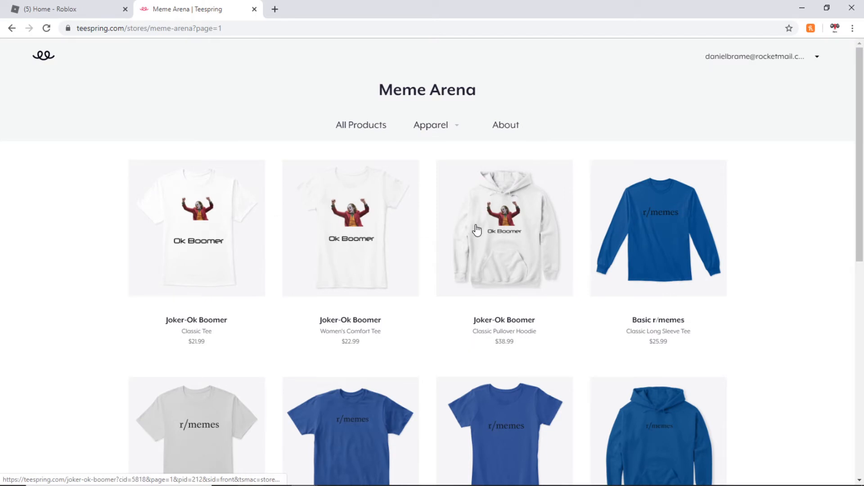
{"action": "scroll", "scroll_direction": "down", "scroll_amount": 3}
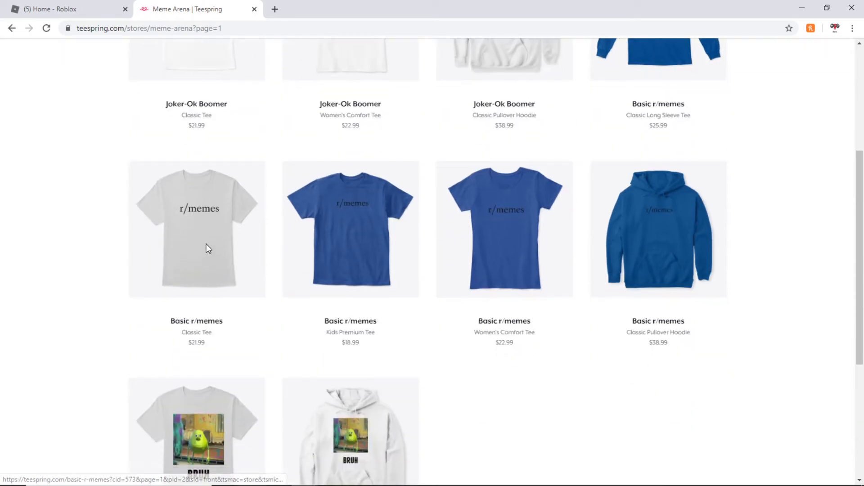
{"action": "scroll", "scroll_direction": "down", "scroll_amount": 3}
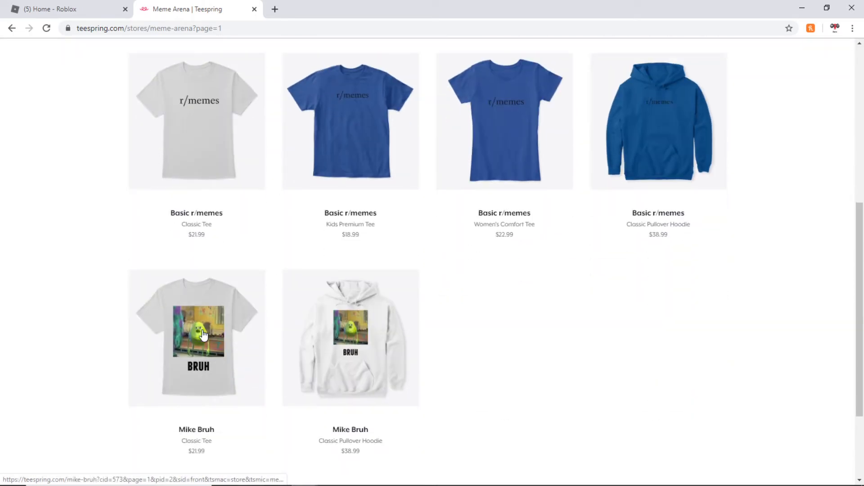
{"action": "scroll", "scroll_direction": "up", "scroll_amount": 3}
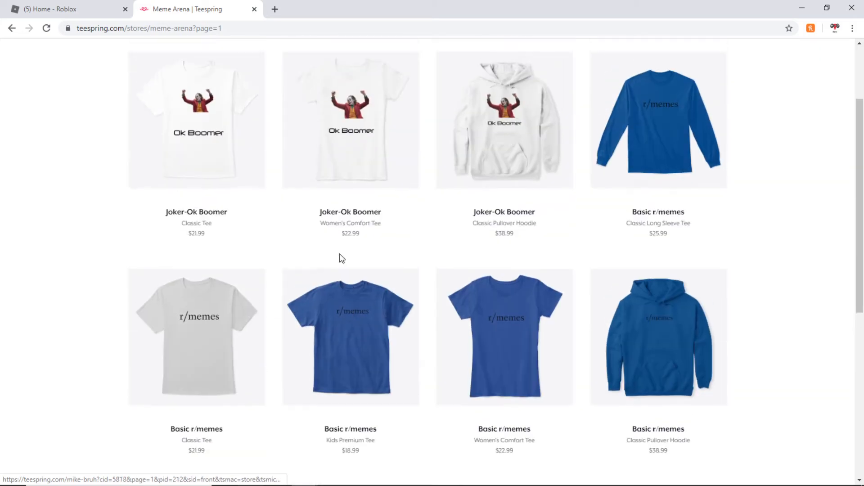
{"action": "mouse_move", "coordinate": [441, 137]}
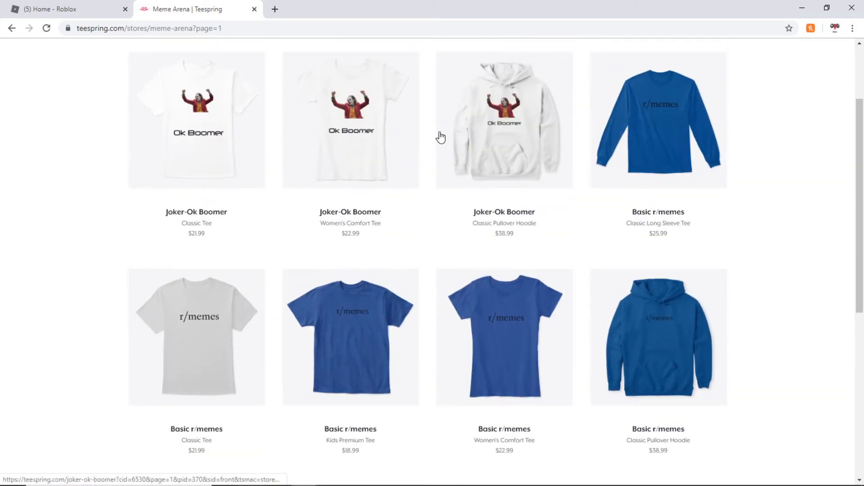
{"action": "mouse_move", "coordinate": [381, 142]}
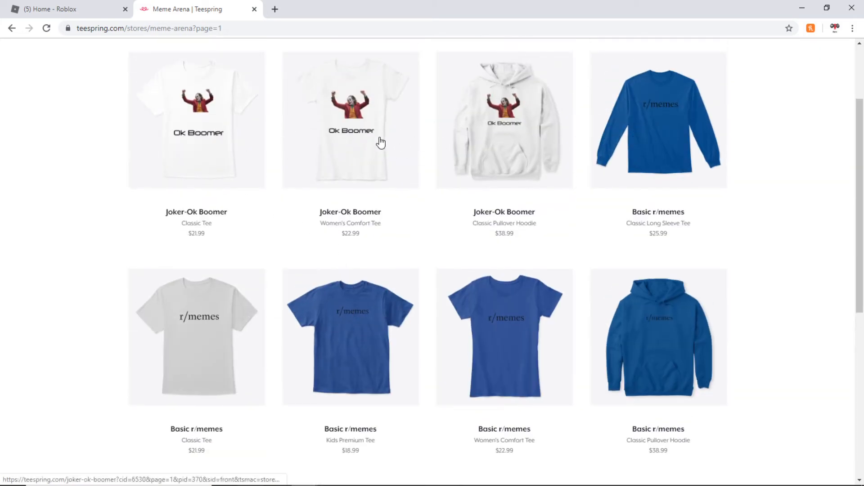
{"action": "mouse_move", "coordinate": [324, 144]}
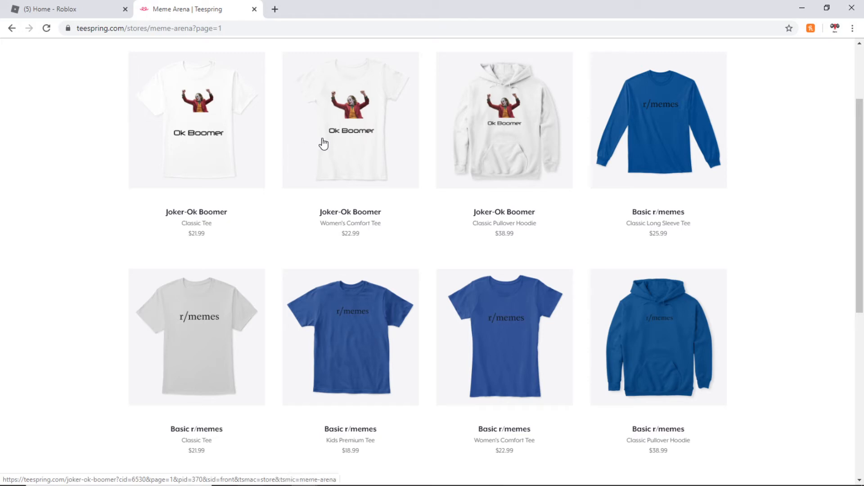
{"action": "mouse_move", "coordinate": [296, 145]}
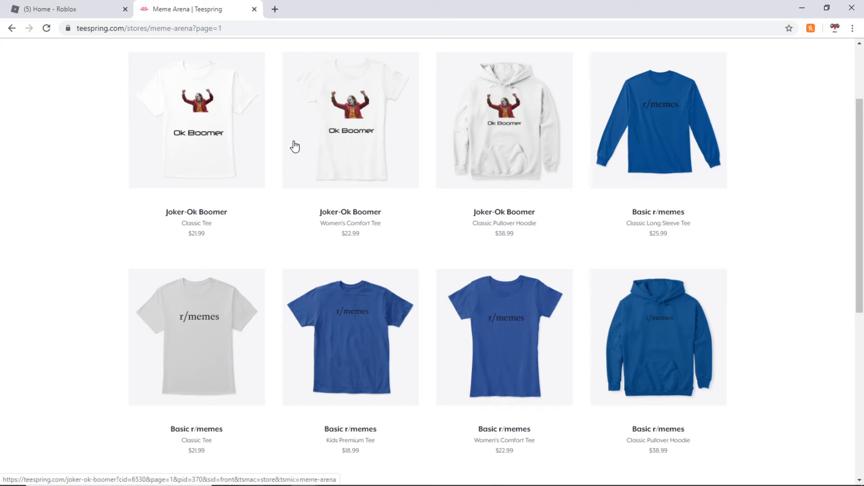
Step: Scroll back to the top of the product list and return to the Roblox tab
{"action": "scroll", "scroll_direction": "down", "scroll_amount": 3}
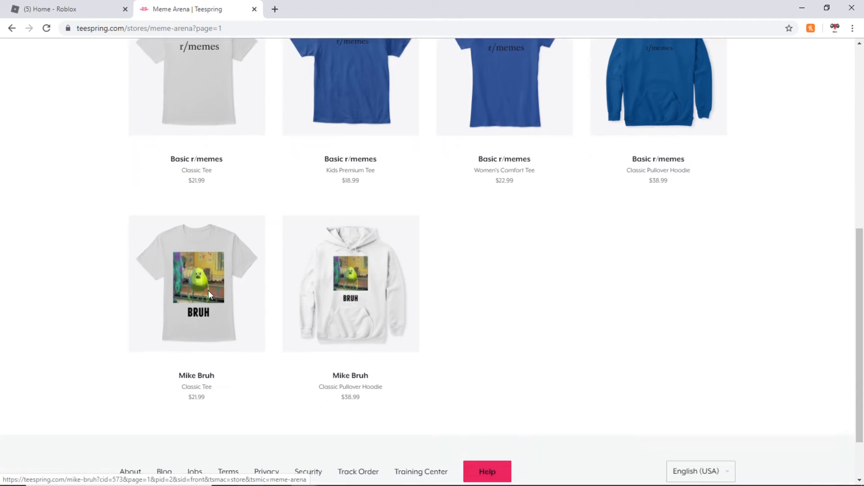
{"action": "scroll", "scroll_direction": "up", "scroll_amount": 3}
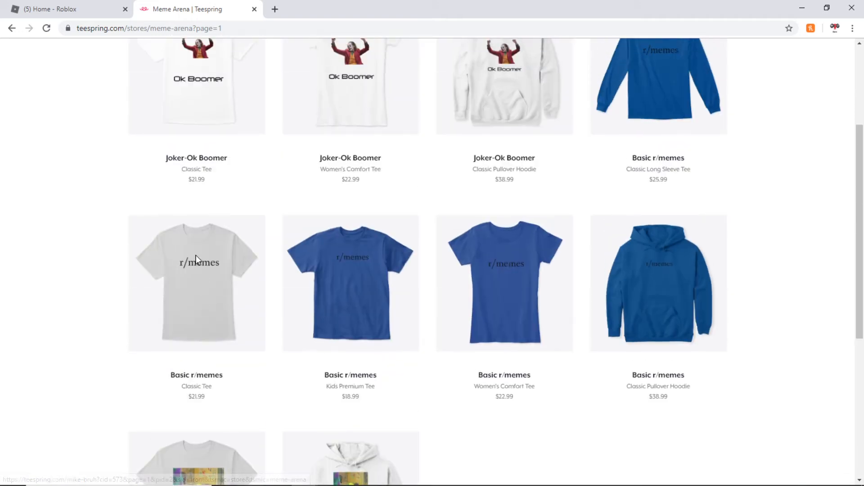
{"action": "scroll", "scroll_direction": "up", "scroll_amount": 3}
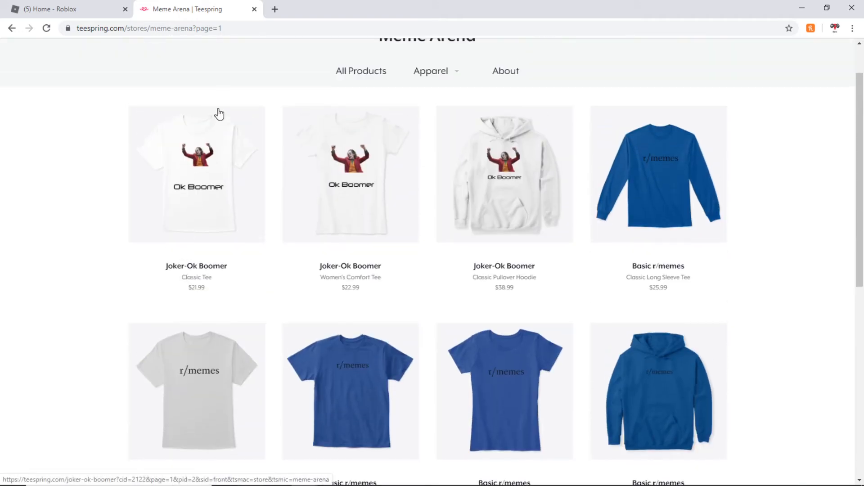
{"action": "left_click", "coordinate": [66, 9]}
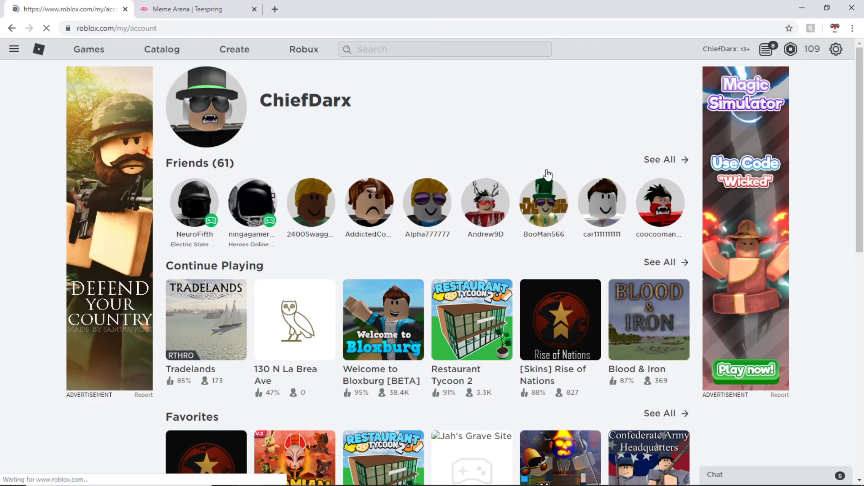
Step: In Roblox account settings, change the Theme dropdown to Dark
{"action": "left_click", "coordinate": [835, 49]}
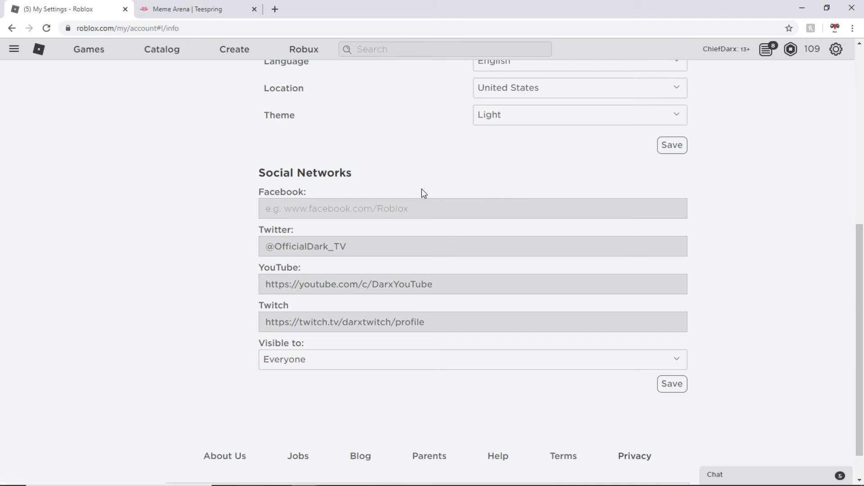
{"action": "left_click", "coordinate": [578, 114]}
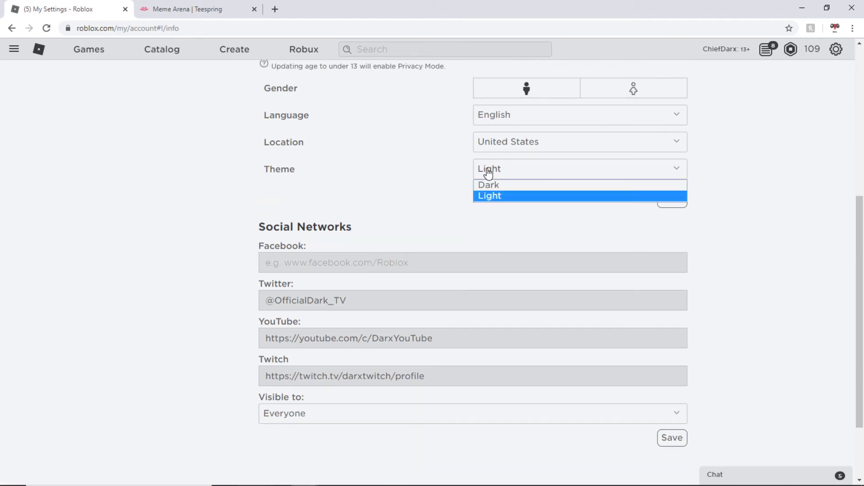
{"action": "left_click", "coordinate": [489, 185]}
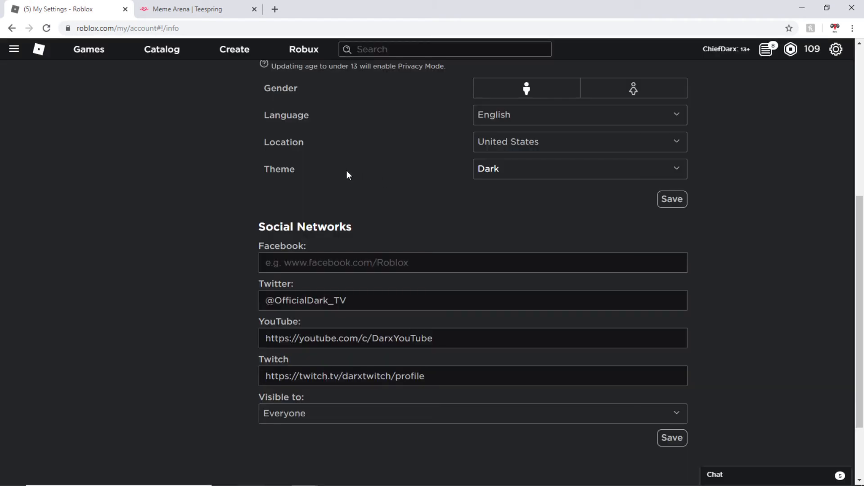
{"action": "mouse_move", "coordinate": [242, 134]}
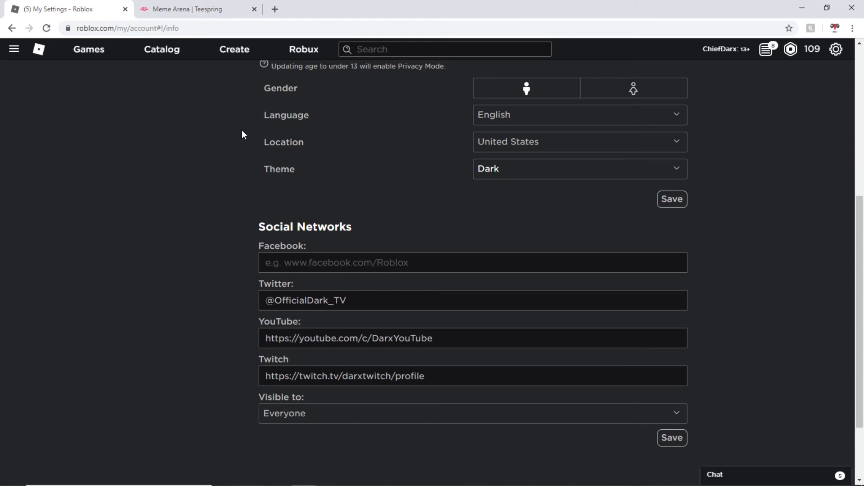
{"action": "mouse_move", "coordinate": [386, 175]}
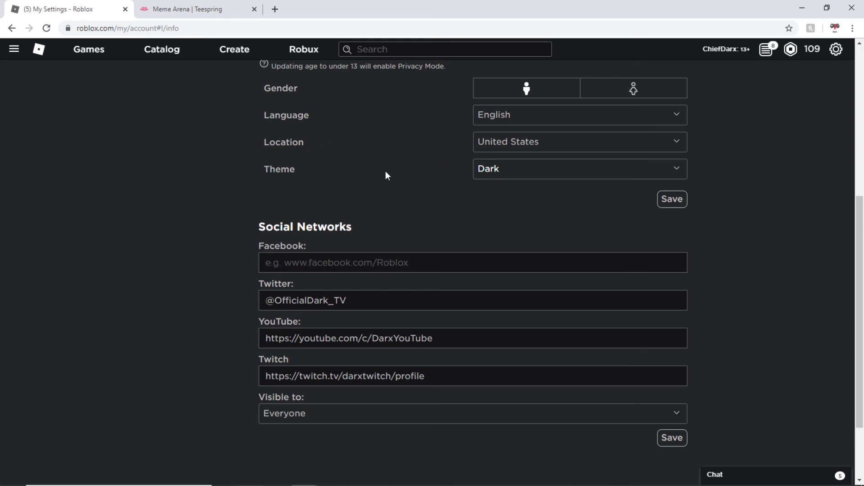
{"action": "mouse_move", "coordinate": [240, 154]}
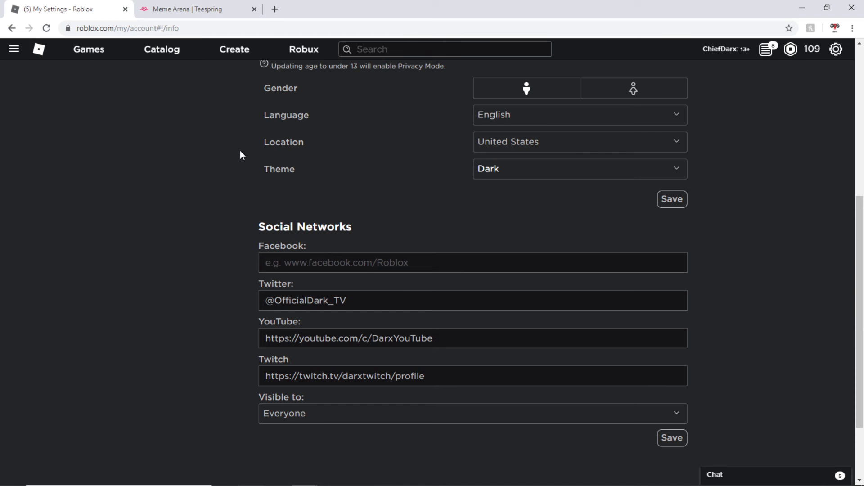
{"action": "mouse_move", "coordinate": [284, 165]}
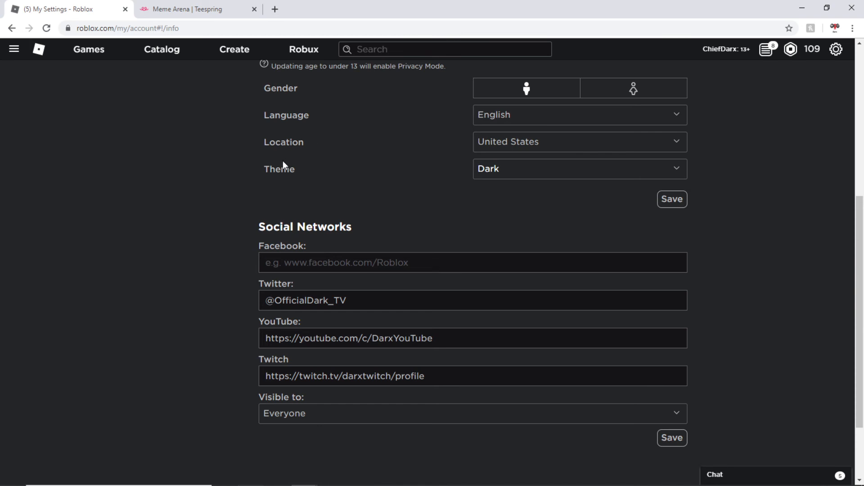
{"action": "mouse_move", "coordinate": [309, 179]}
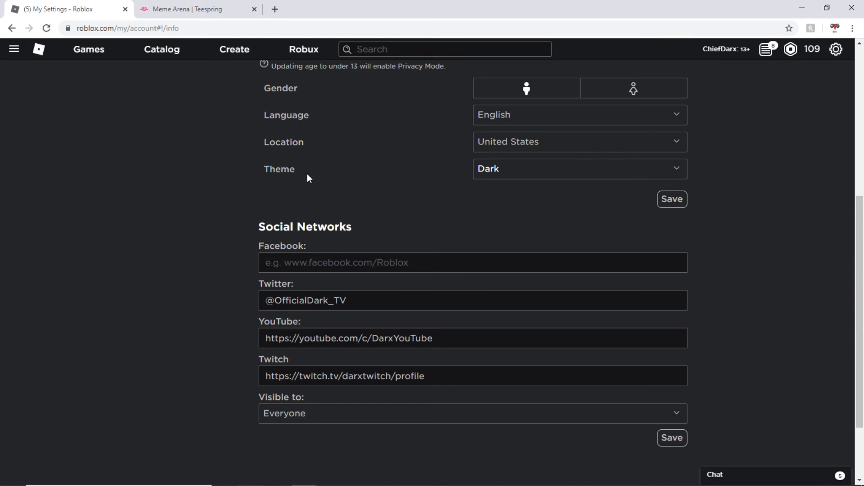
{"action": "mouse_move", "coordinate": [301, 181]}
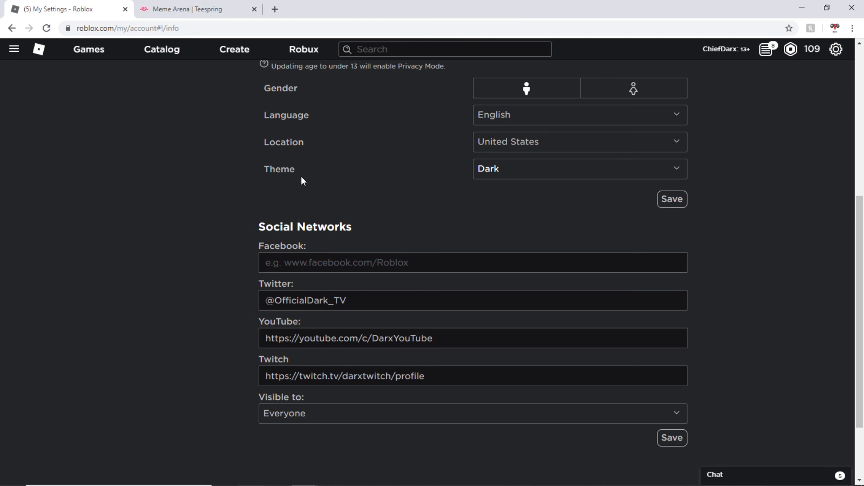
{"action": "mouse_move", "coordinate": [229, 175]}
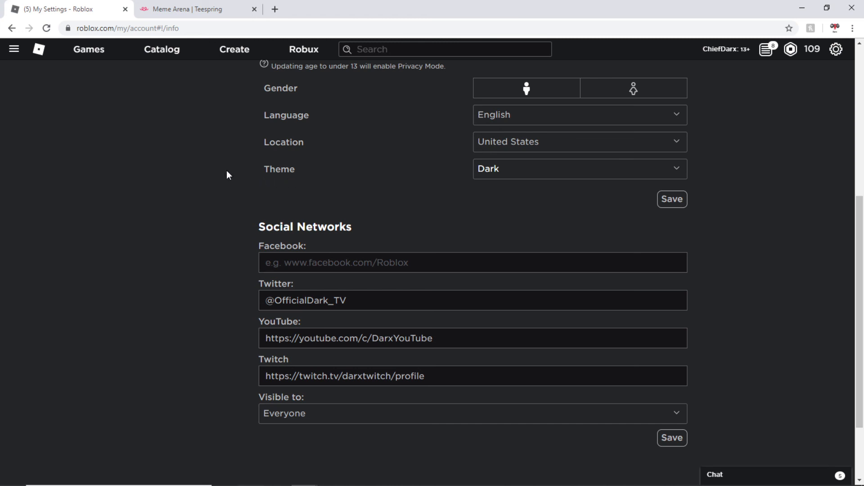
{"action": "mouse_move", "coordinate": [45, 80]}
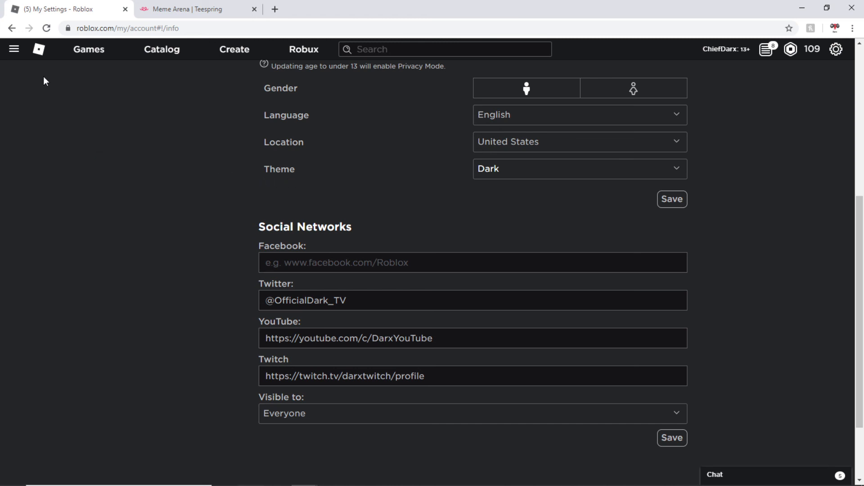
{"action": "mouse_move", "coordinate": [67, 96]}
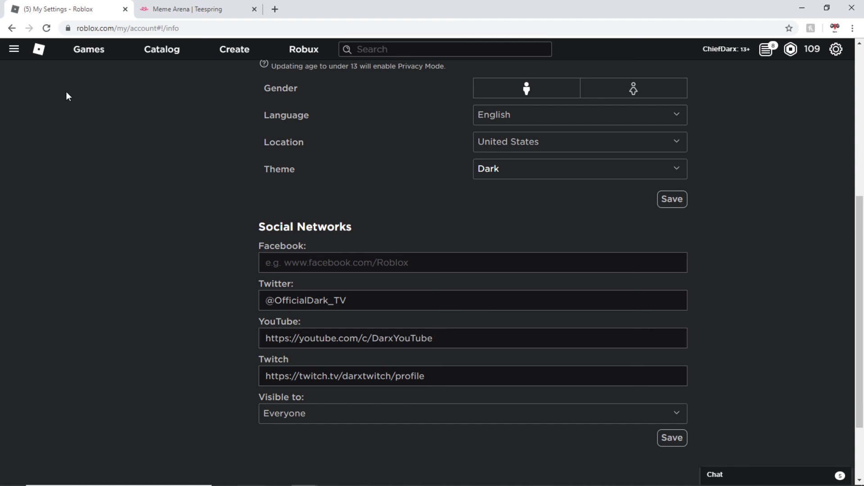